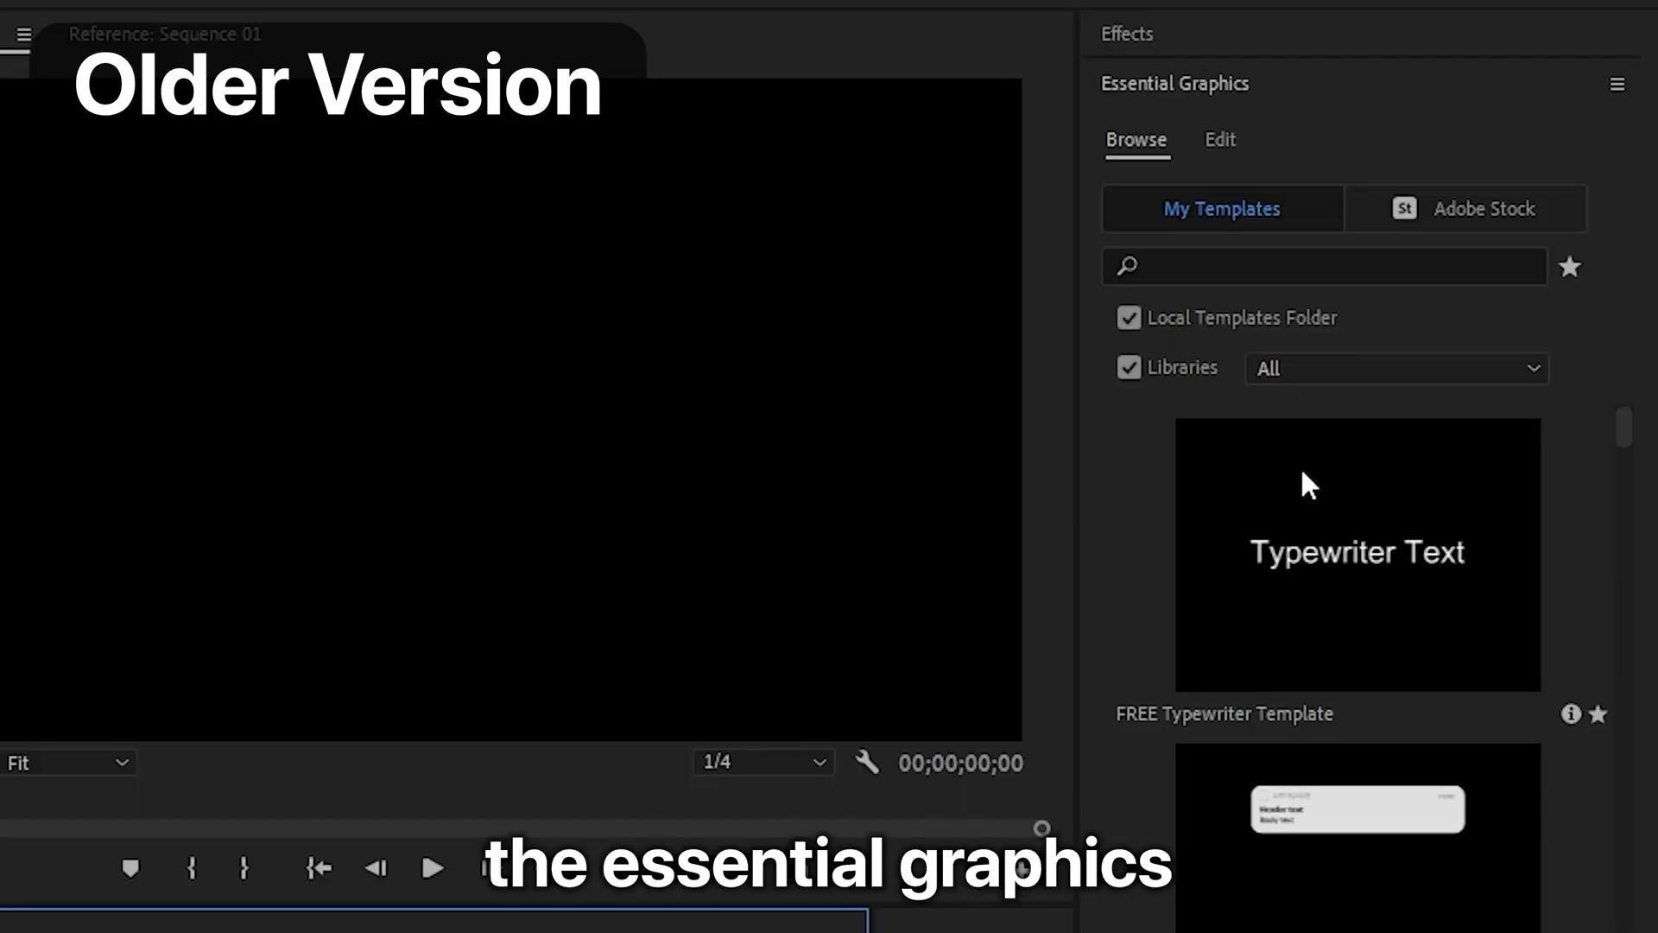
# Place the Text Animation MOGRT on V2 above the blue Color Matte.
pyautogui.click(1219, 139)
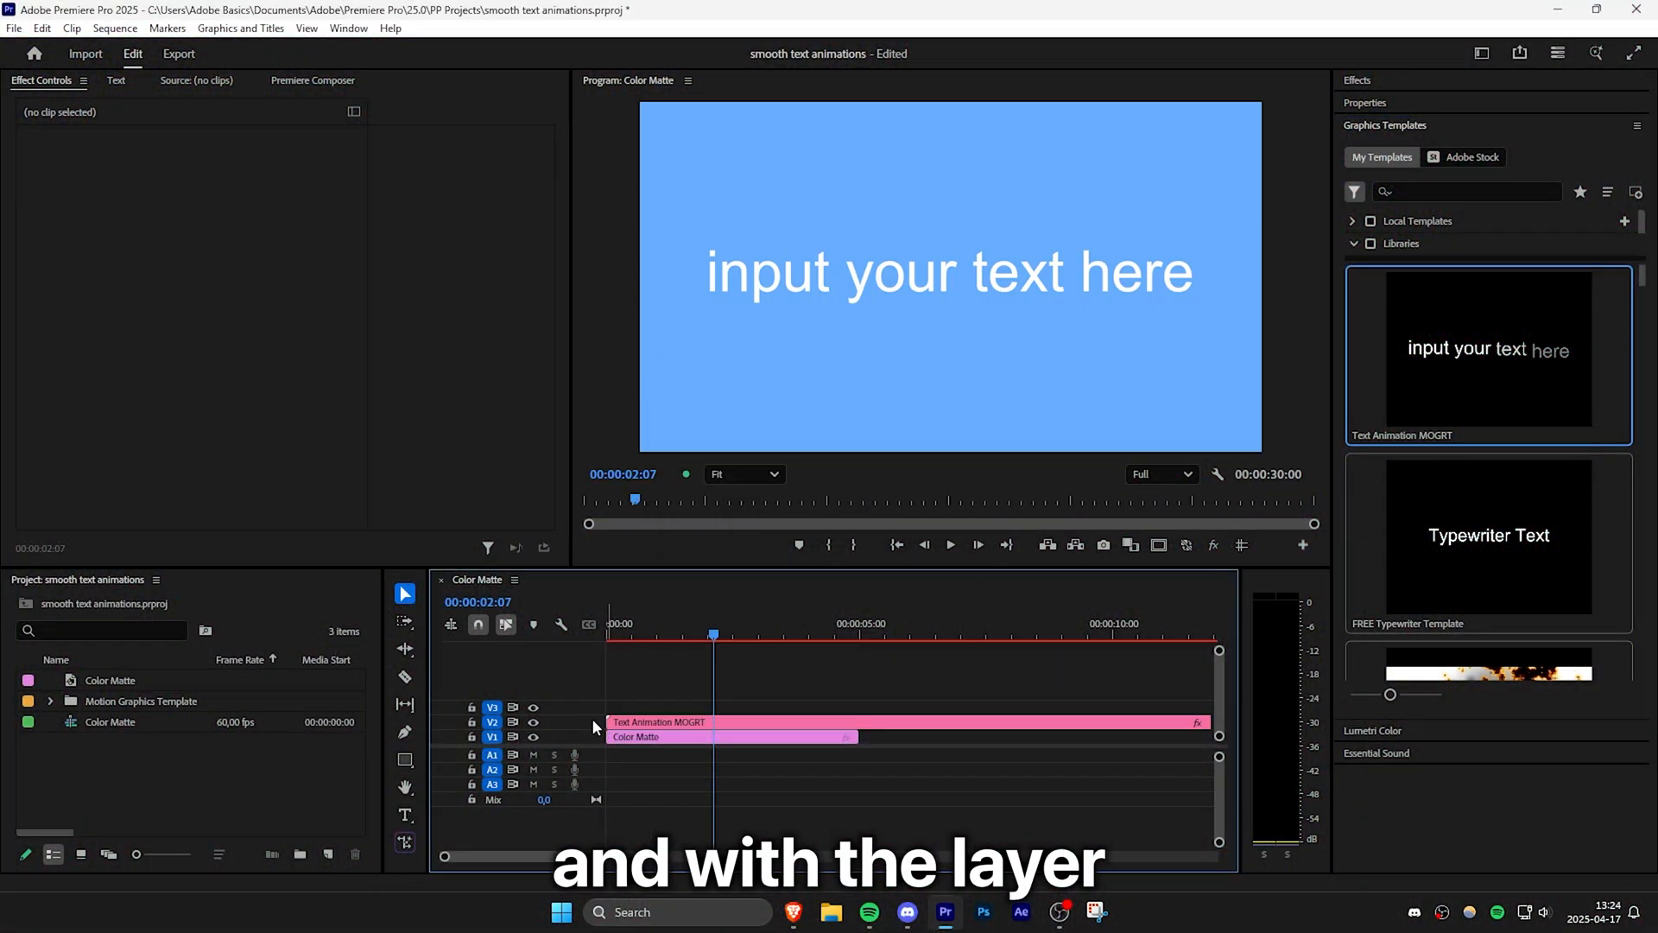
# Change the MOGRT text to 'hi please subscribe :)' in SF Pro Display Bold, size 165.
pyautogui.click(729, 721)
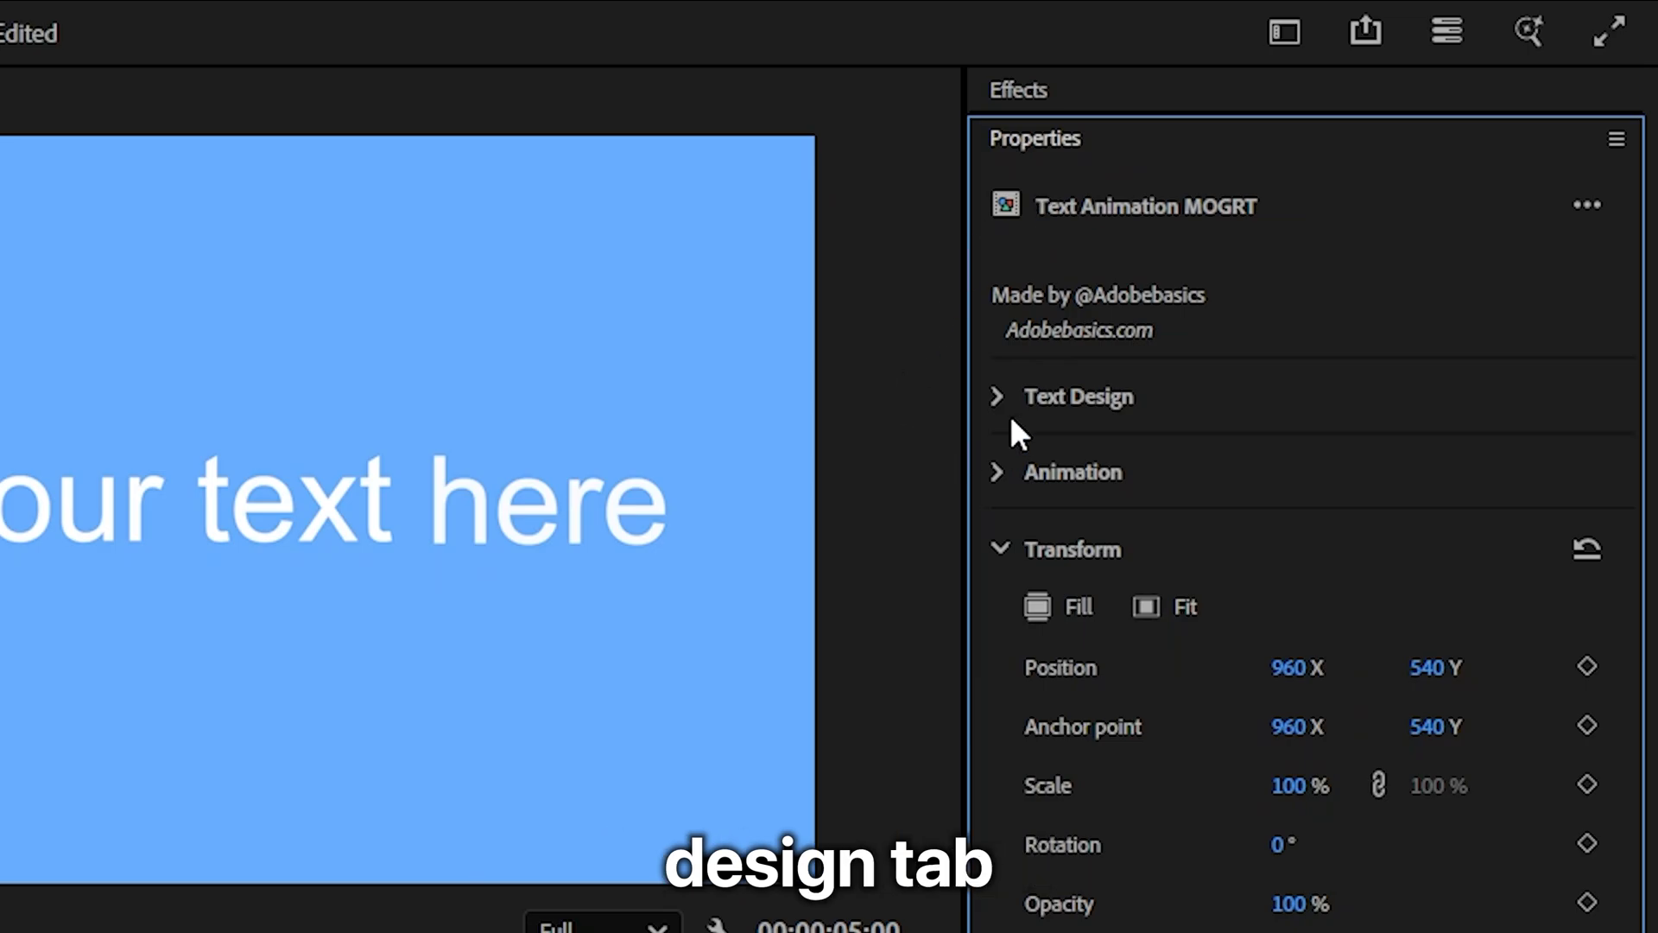
pyautogui.click(1078, 395)
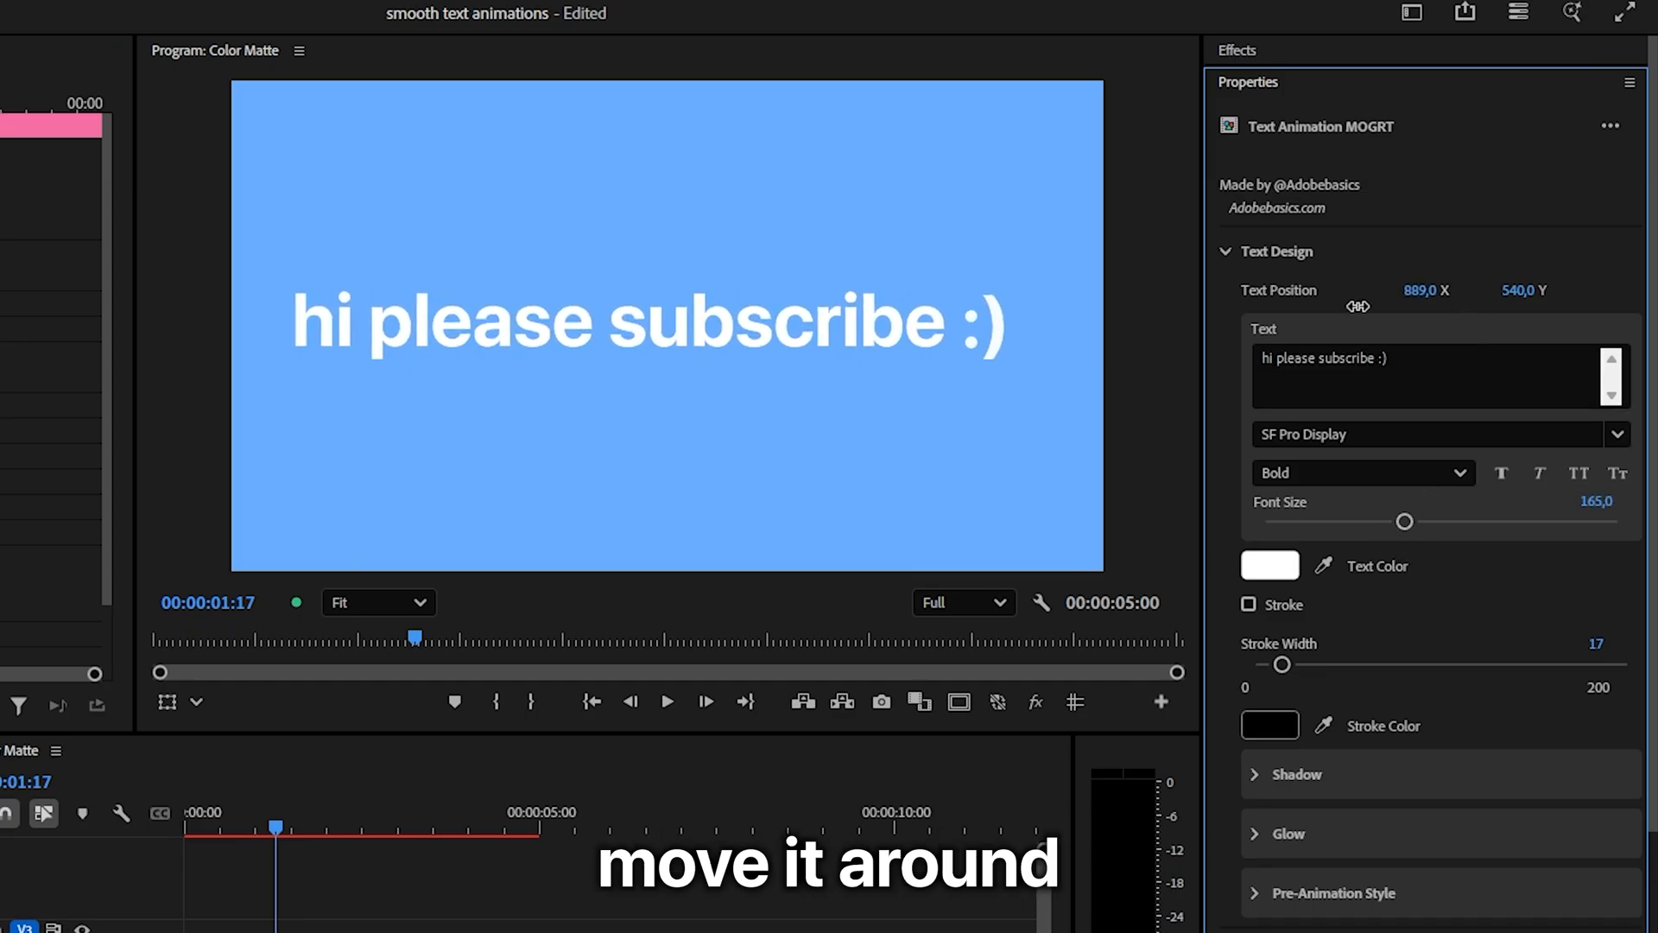
pyautogui.click(1246, 604)
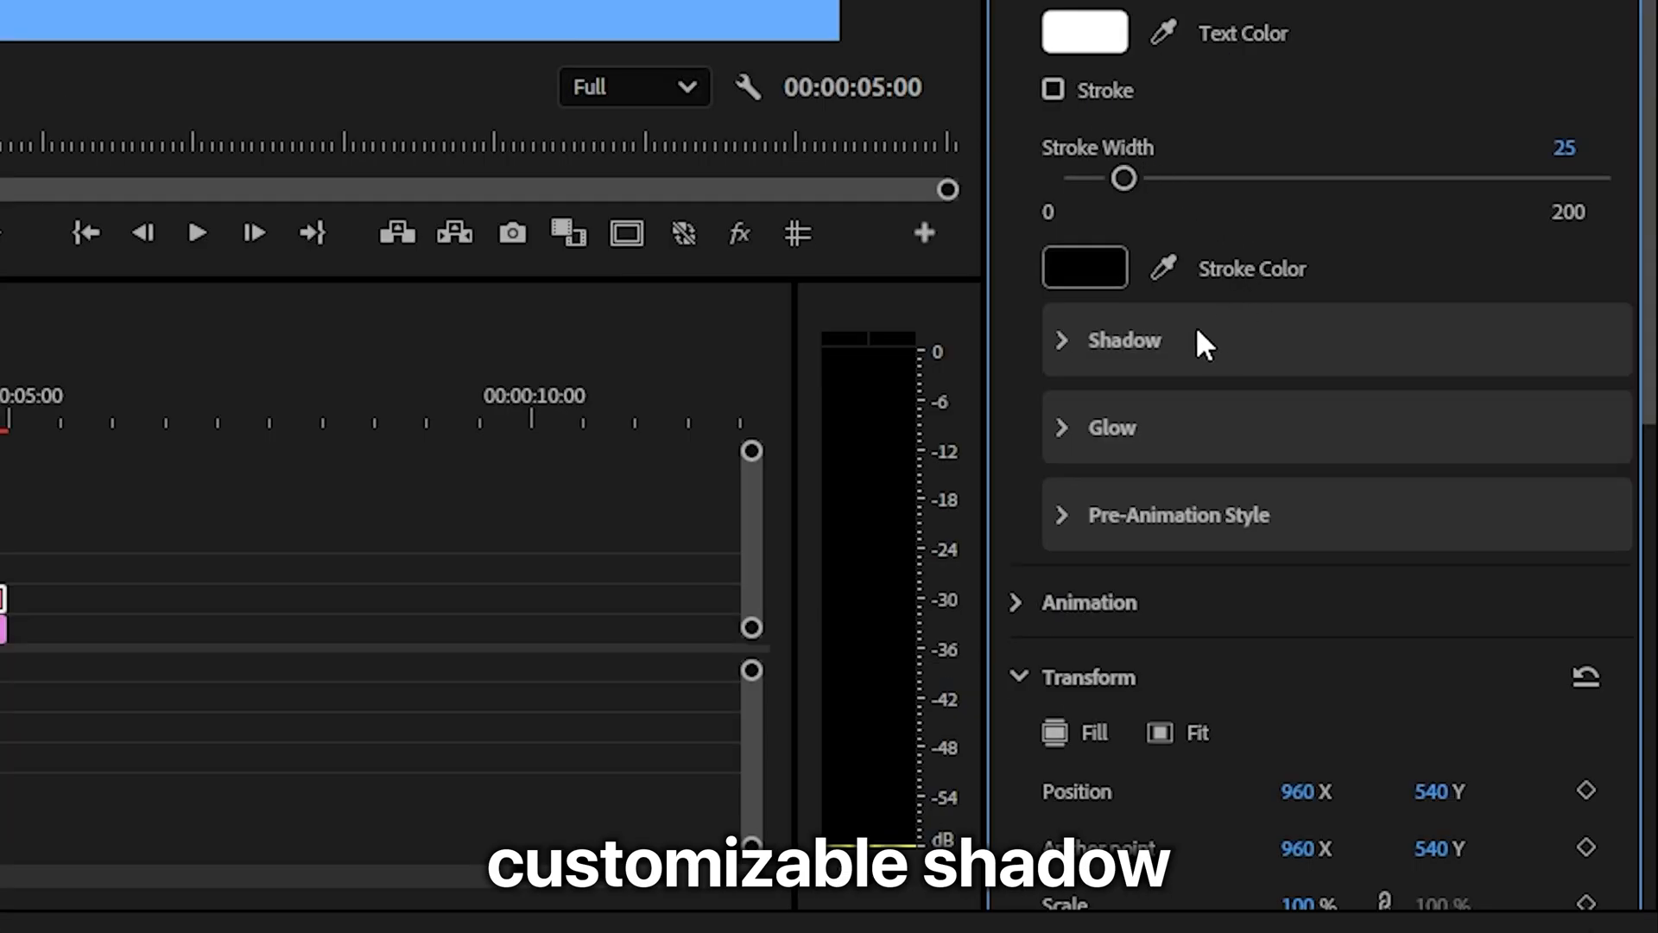
pyautogui.click(1111, 428)
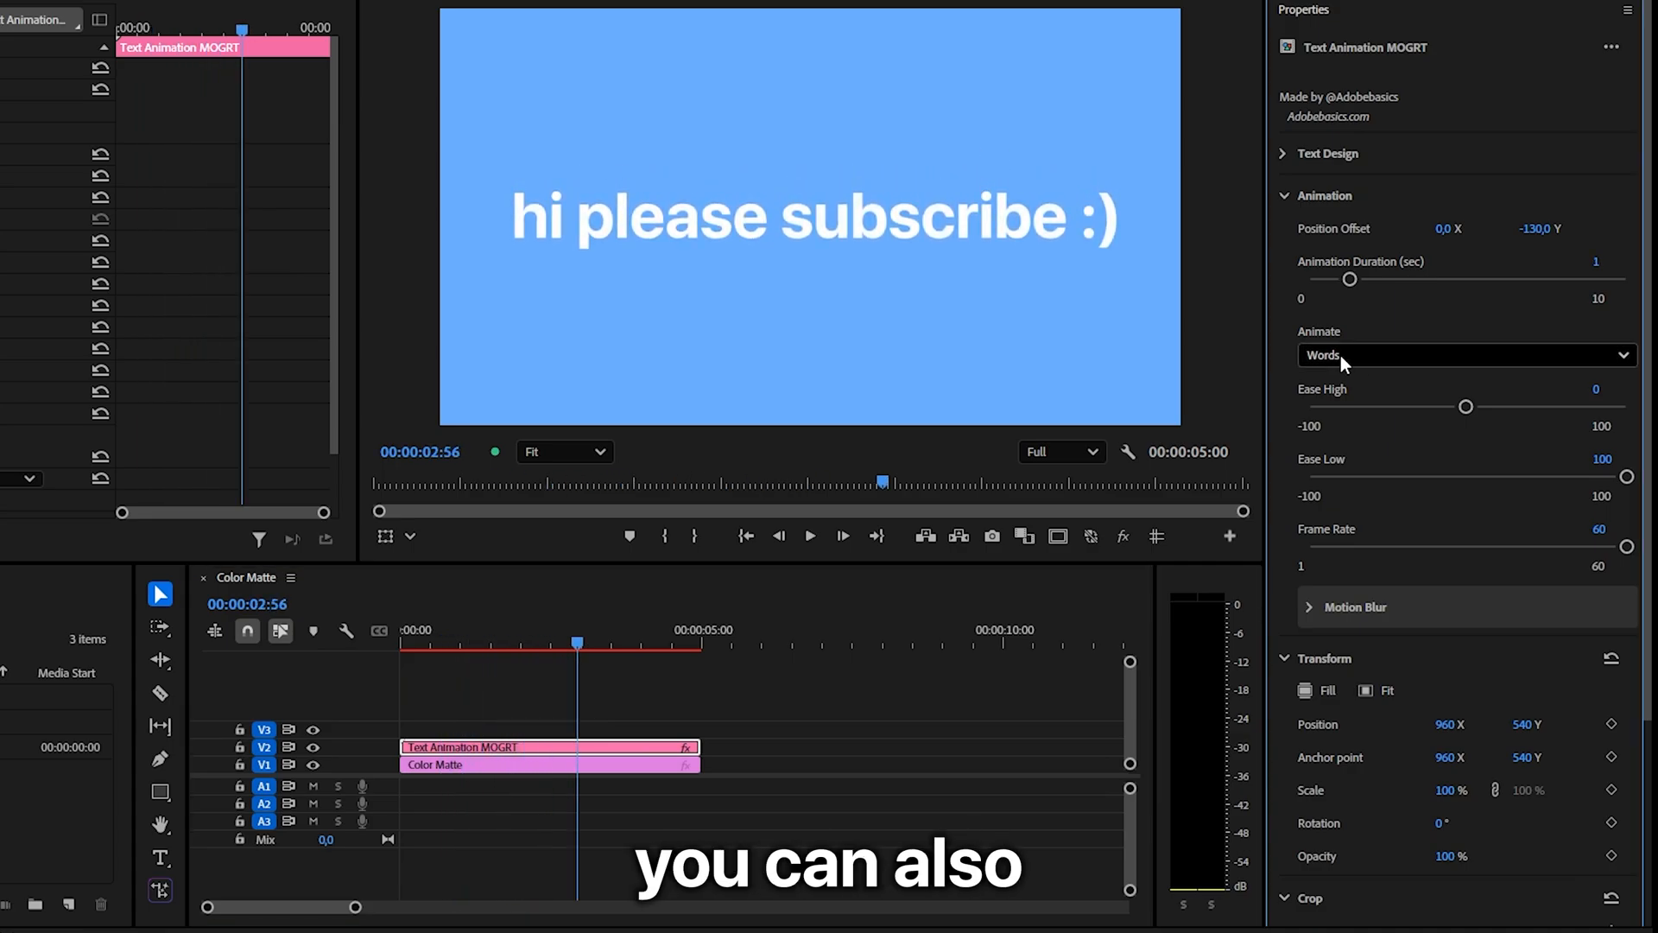
# Choose the animated text unit and expand Motion Blur (360 shutter angle, 8 samples).
pyautogui.click(1464, 354)
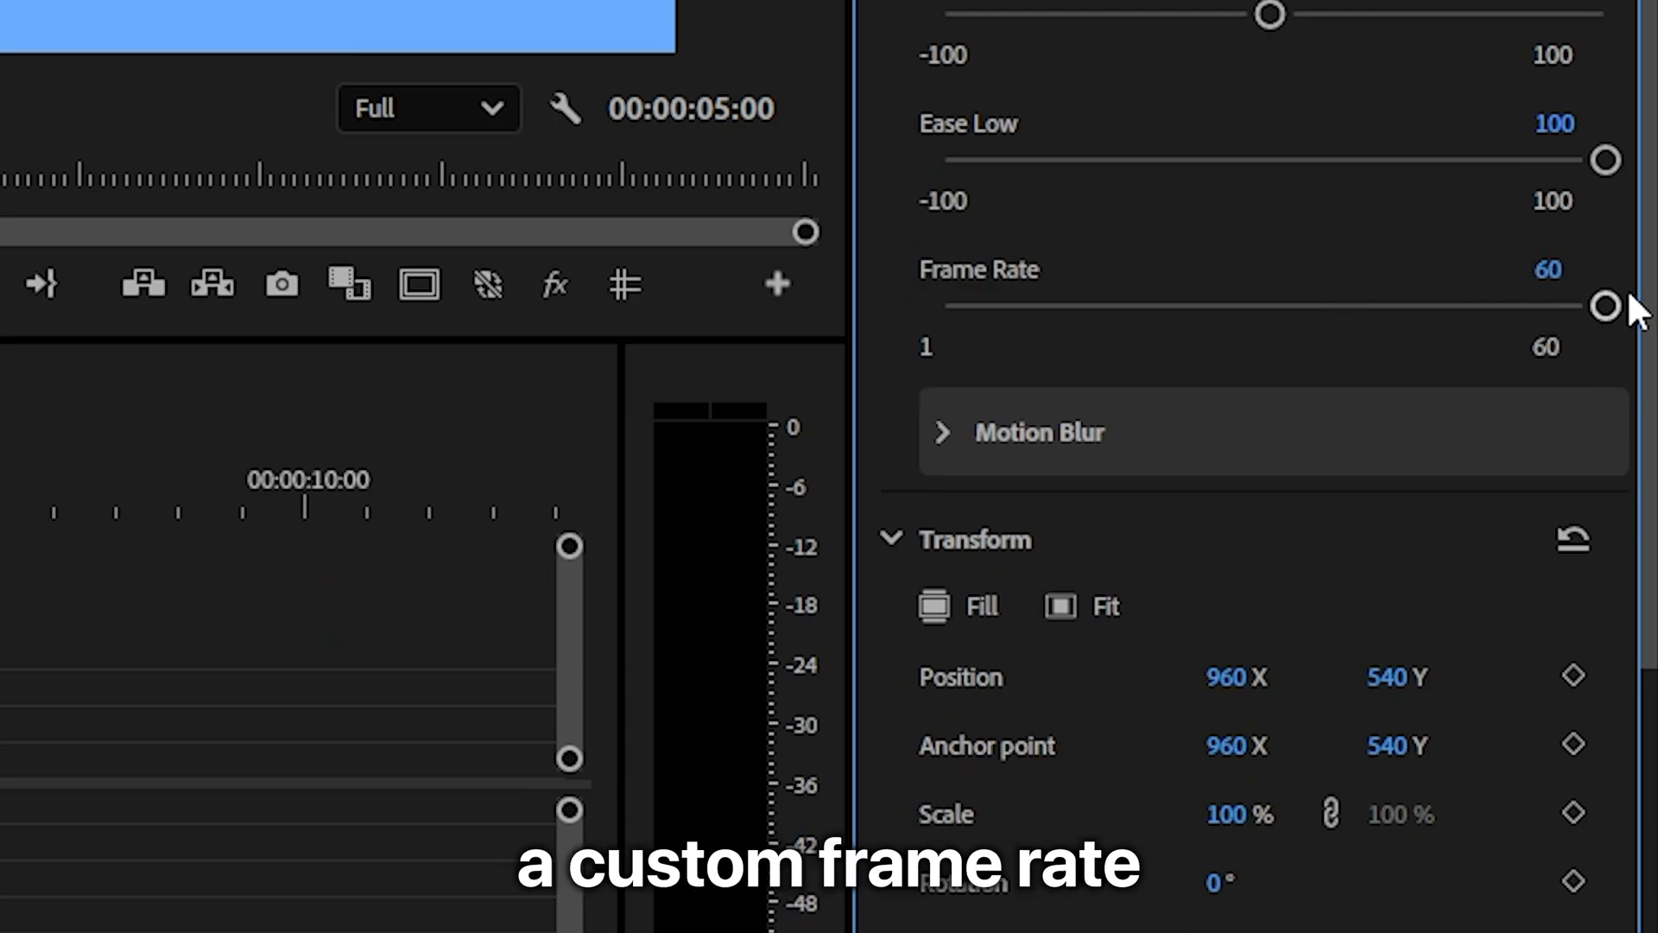
pyautogui.click(940, 431)
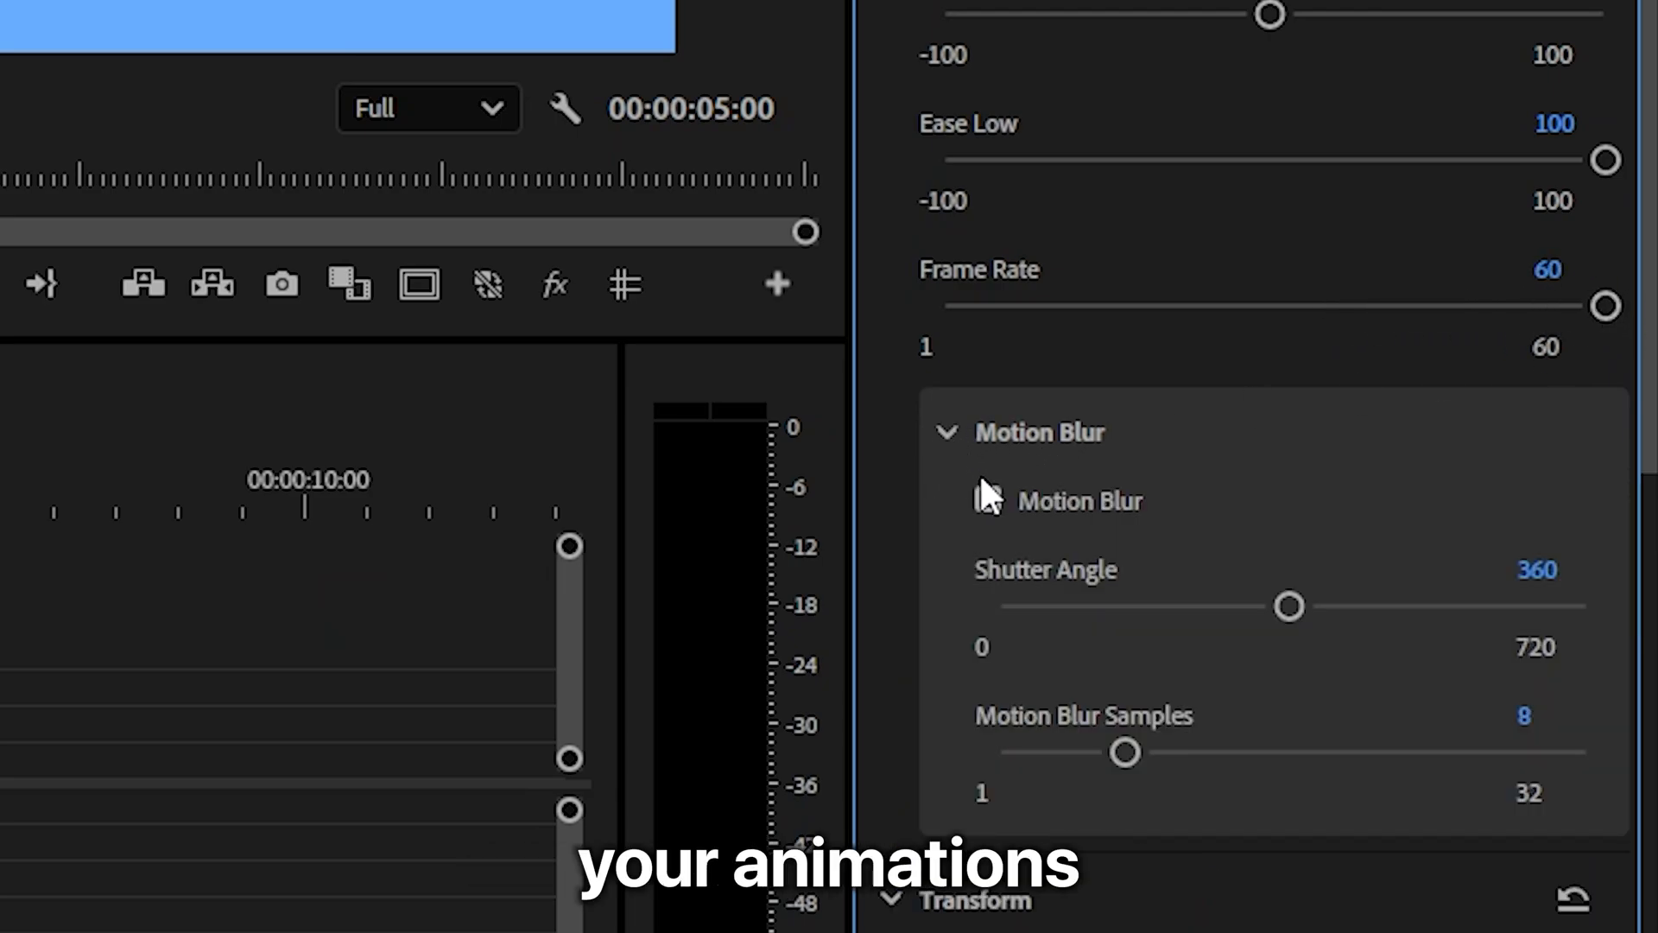